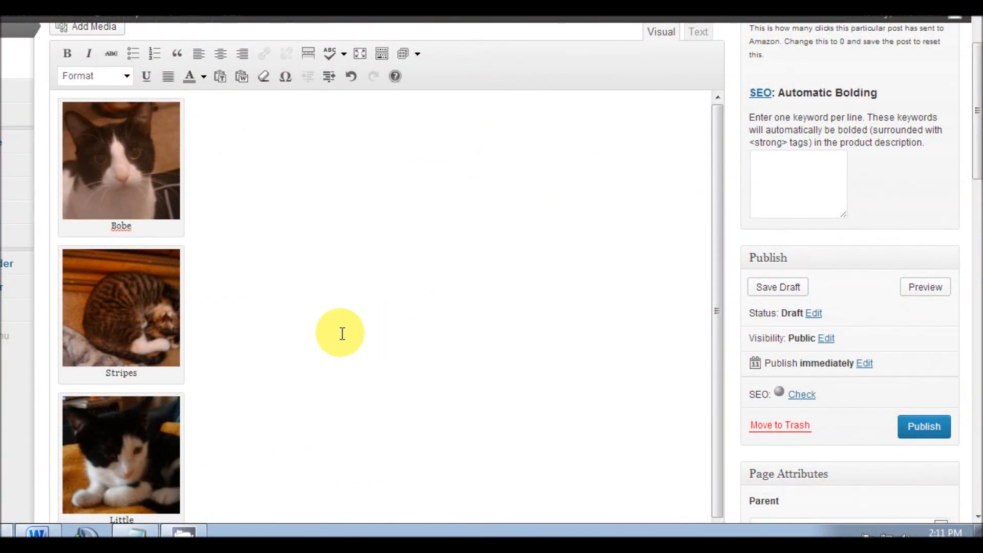
{"action": "mouse_move", "coordinate": [330, 319]}
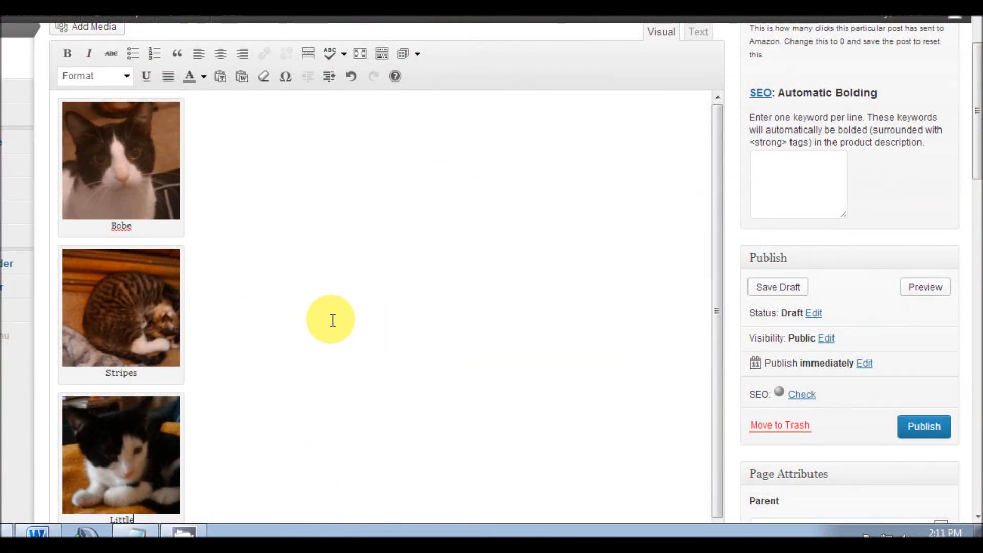
{"action": "mouse_move", "coordinate": [334, 309]}
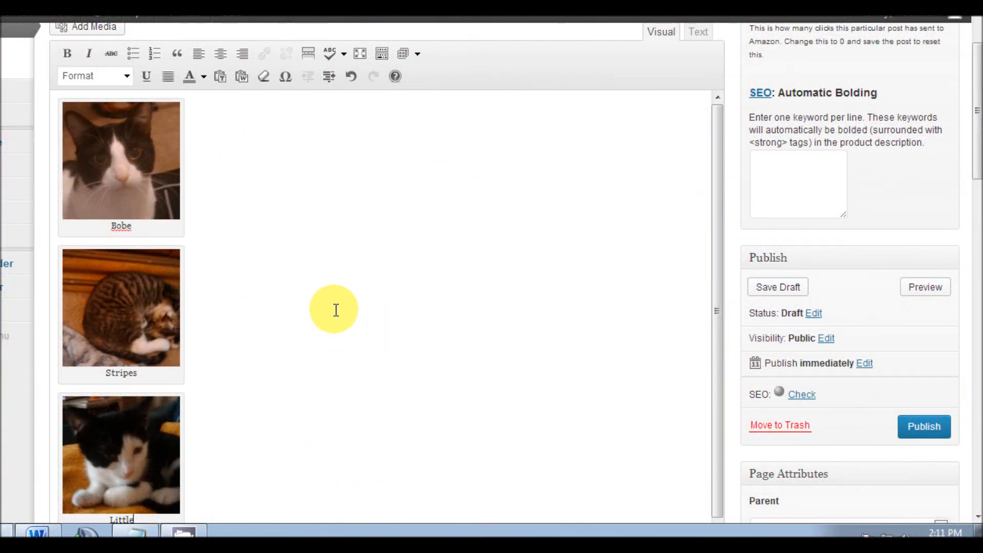
{"action": "mouse_move", "coordinate": [323, 296]}
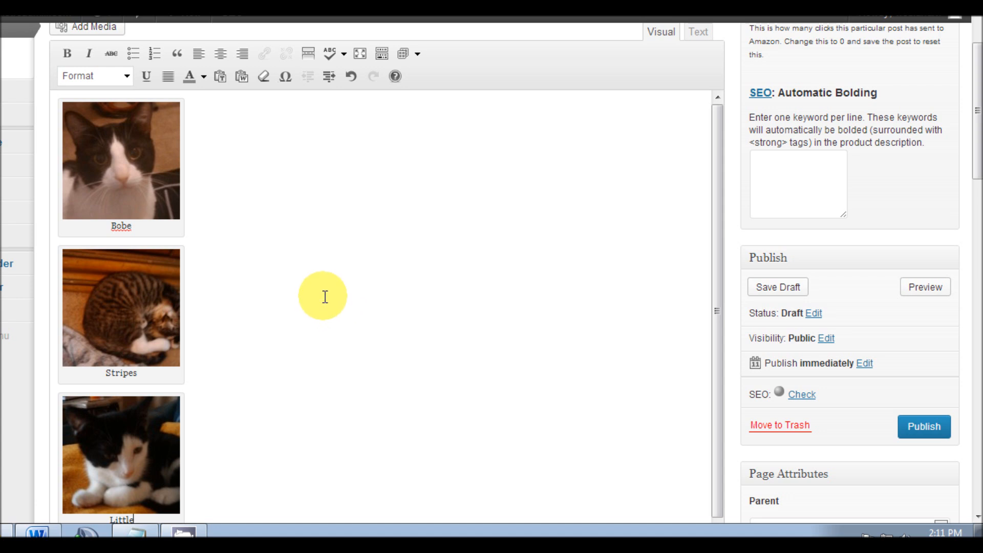
{"action": "mouse_move", "coordinate": [257, 218]}
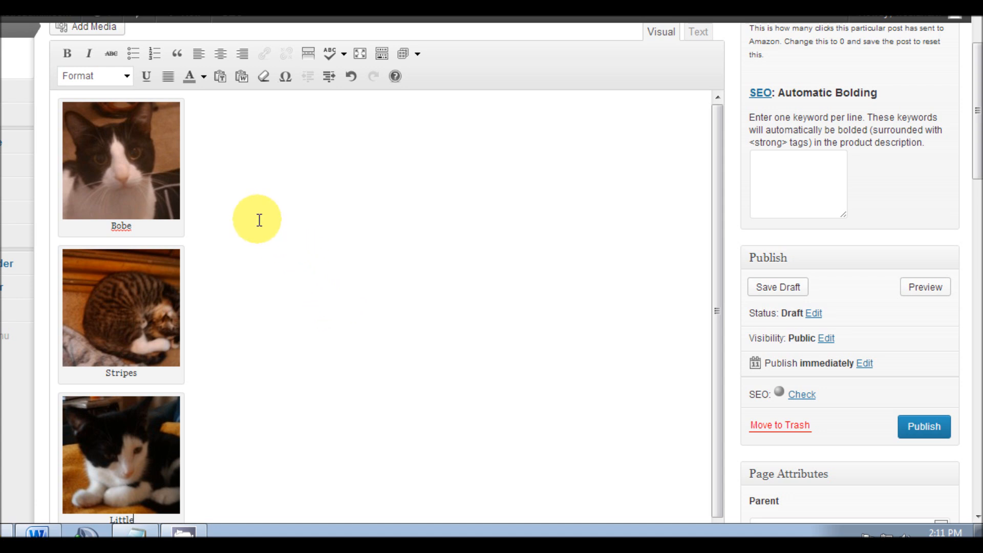
{"action": "mouse_move", "coordinate": [137, 171]}
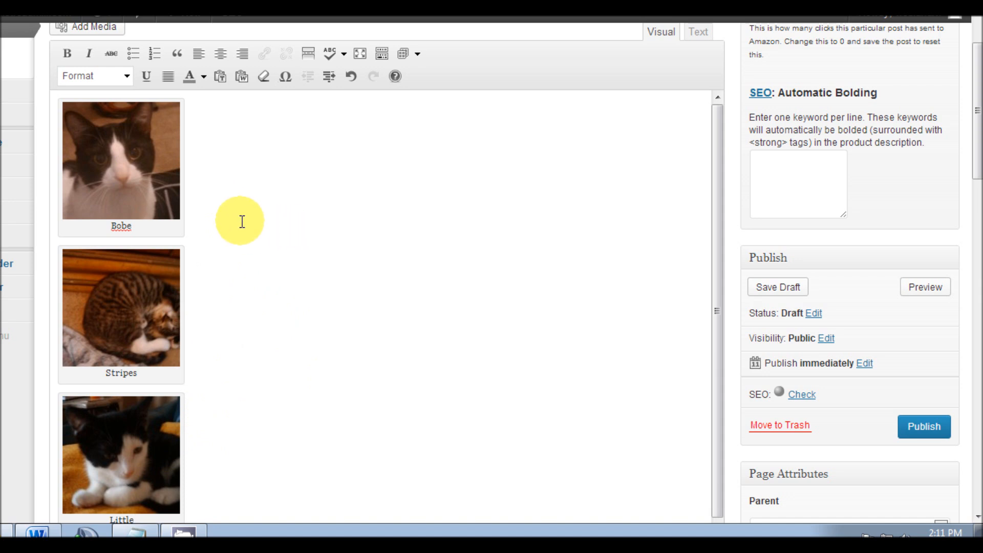
{"action": "mouse_move", "coordinate": [193, 188]}
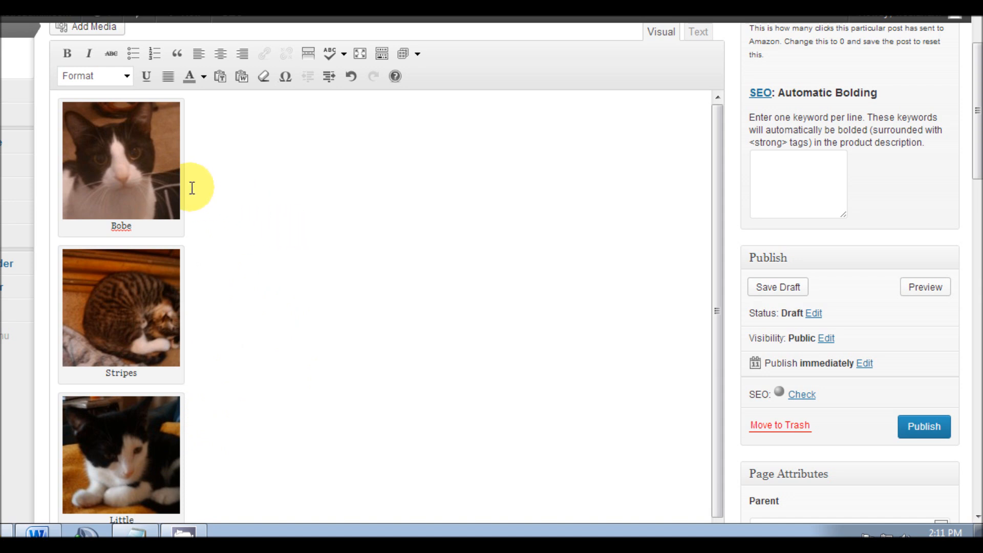
{"action": "mouse_move", "coordinate": [572, 170]}
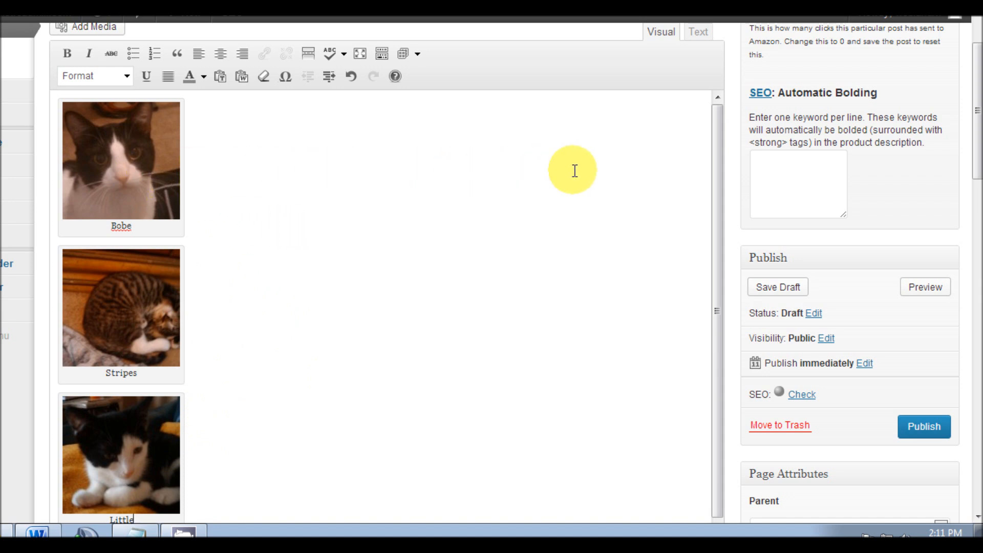
{"action": "mouse_move", "coordinate": [213, 342]}
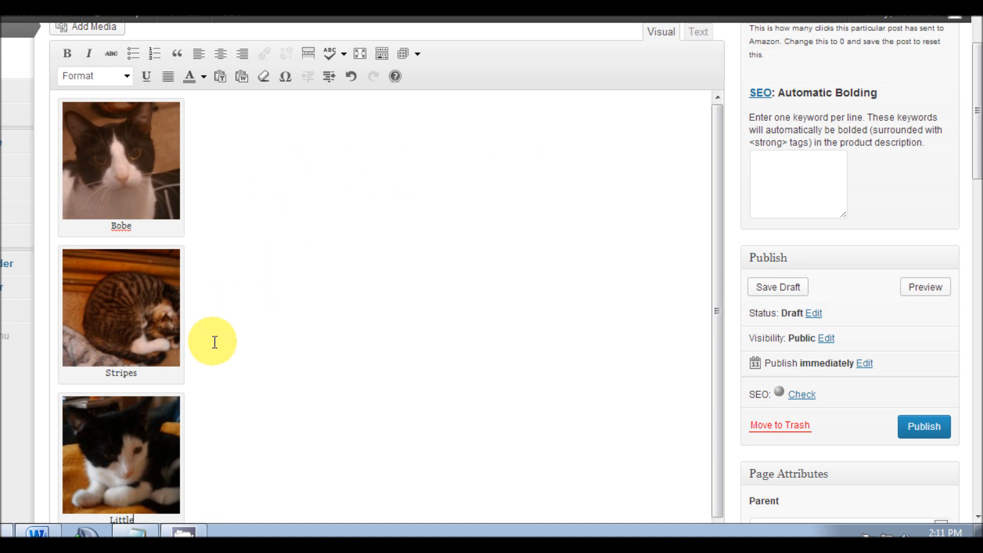
{"action": "mouse_move", "coordinate": [283, 245]}
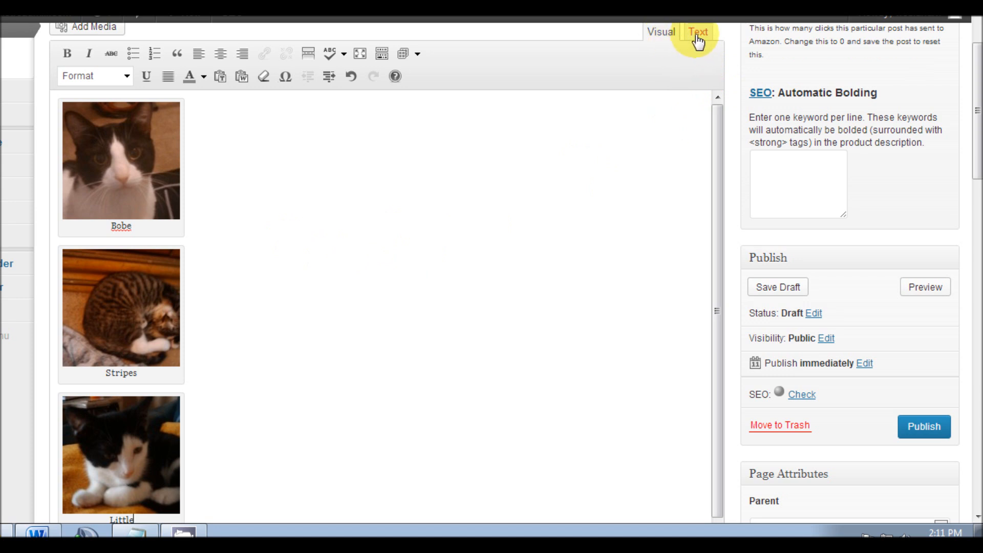
- Toggle the post from Text to Visual and back to Text, showing the raw caption shortcodes
{"action": "left_click", "coordinate": [697, 31]}
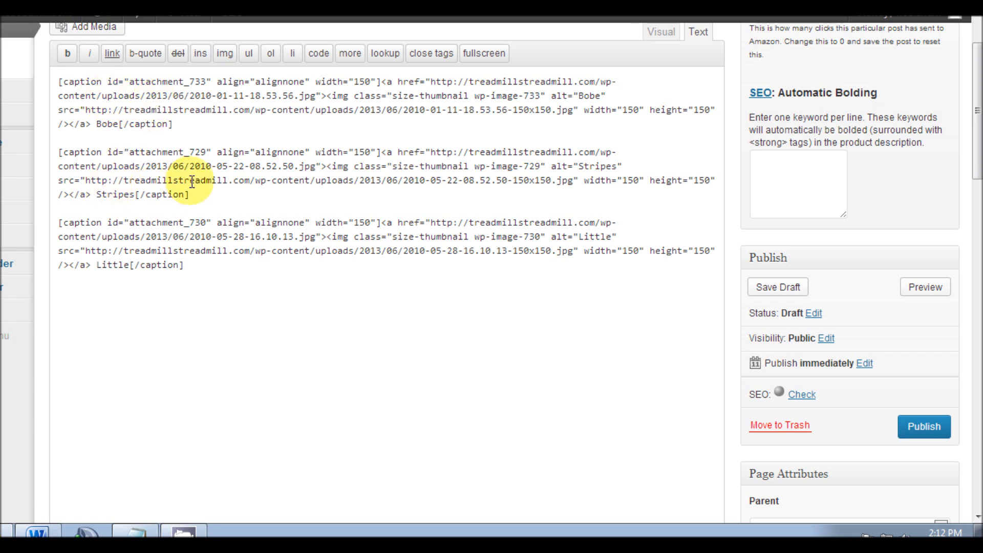
{"action": "left_click", "coordinate": [661, 31]}
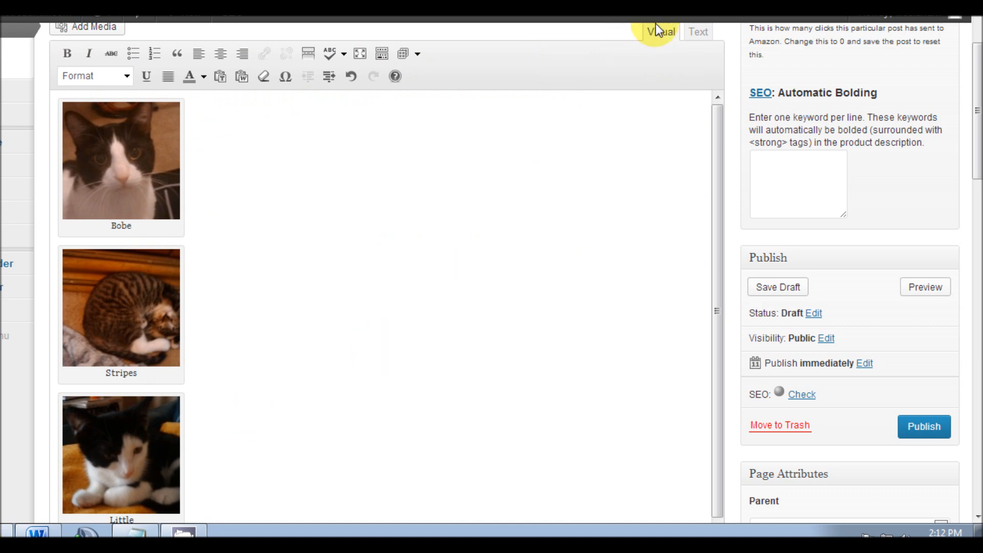
{"action": "left_click", "coordinate": [697, 31]}
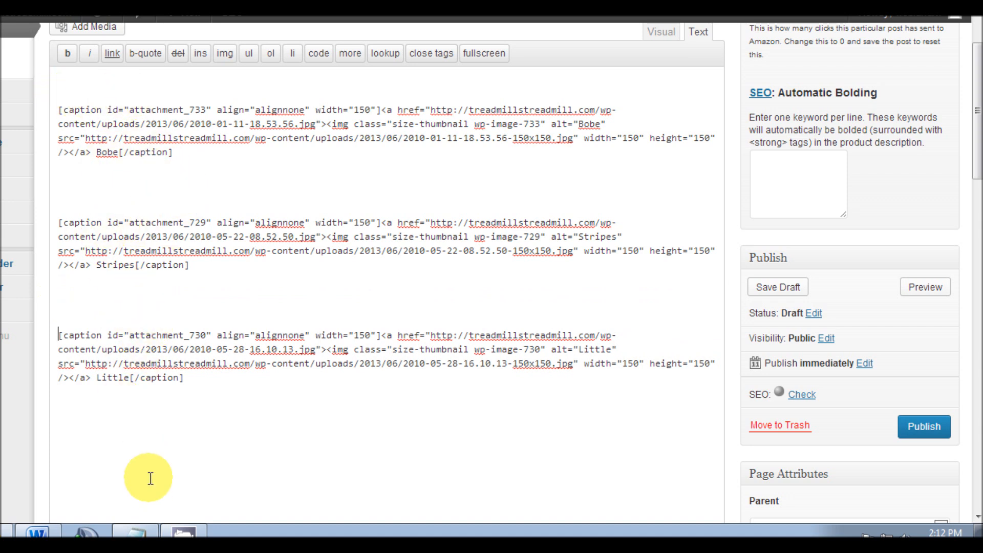
{"action": "mouse_move", "coordinate": [161, 438]}
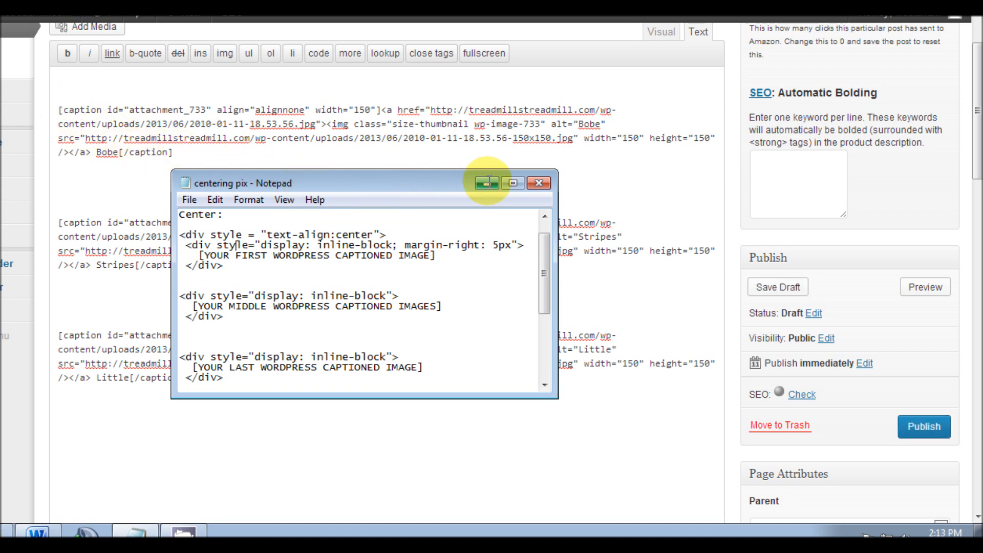
- Minimize the 'centering pix' Notepad template to bring the post's caption code forward
{"action": "left_click", "coordinate": [484, 182]}
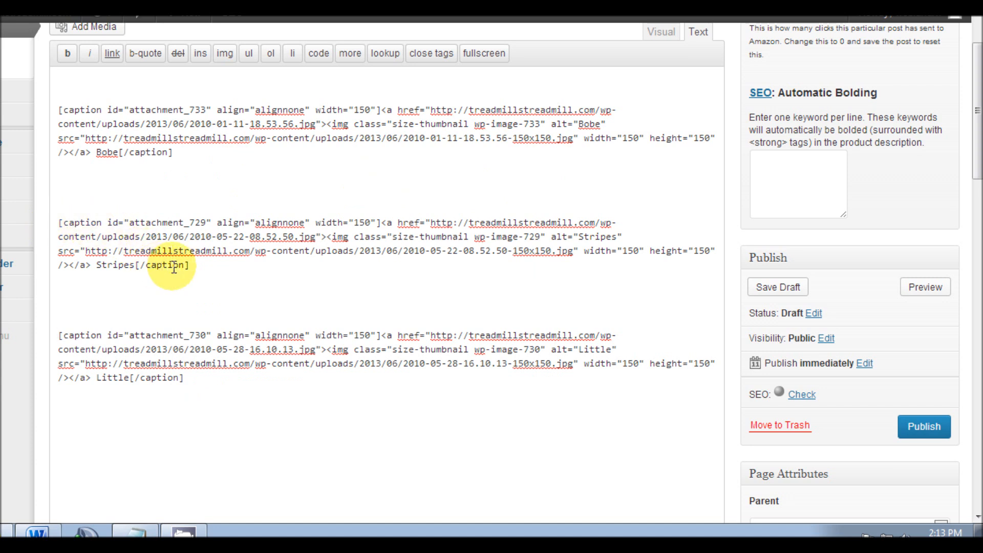
{"action": "mouse_move", "coordinate": [154, 376]}
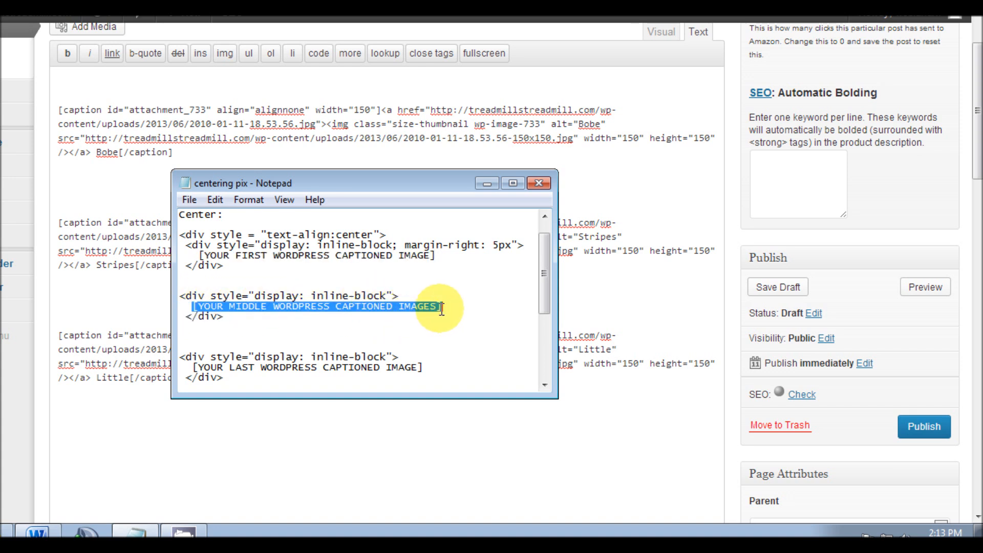
{"action": "mouse_move", "coordinate": [154, 181]}
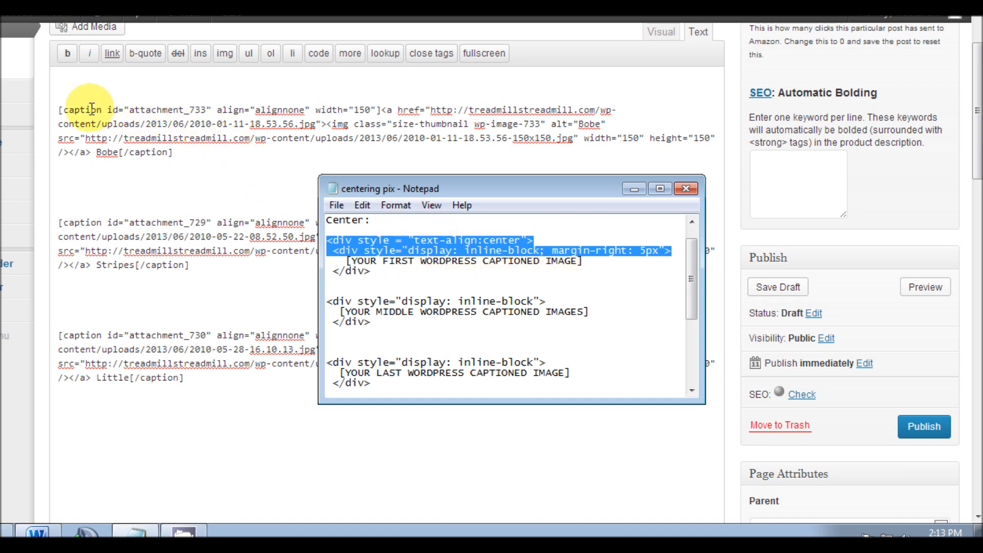
{"action": "mouse_move", "coordinate": [389, 245]}
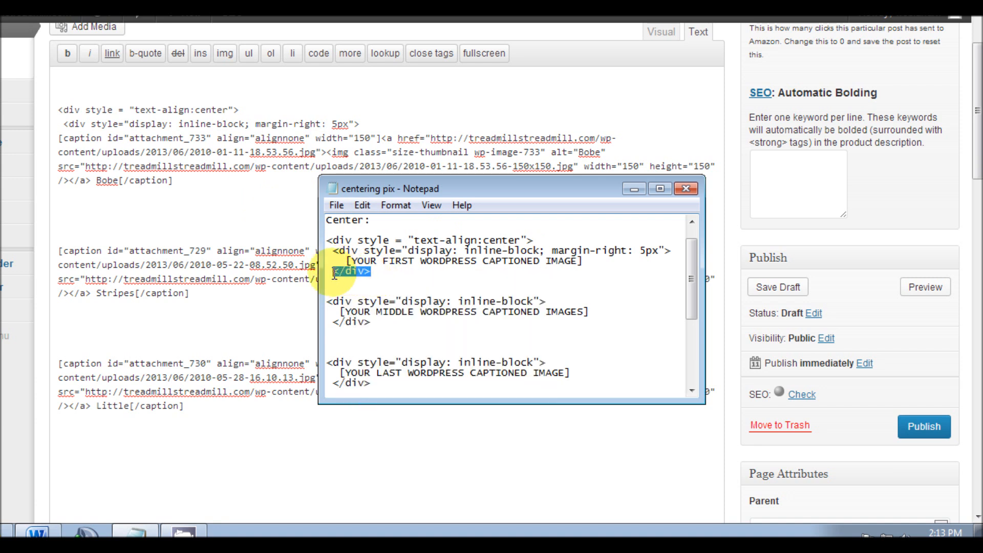
- Copy </div> from the template and paste it right after the Bobe [/caption] shortcode
{"action": "right_click", "coordinate": [345, 270]}
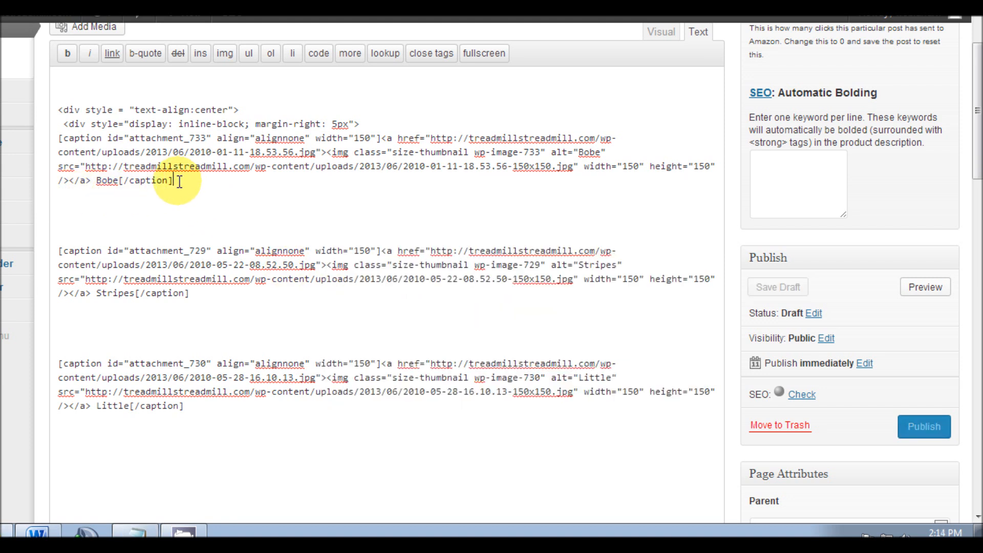
{"action": "right_click", "coordinate": [178, 182]}
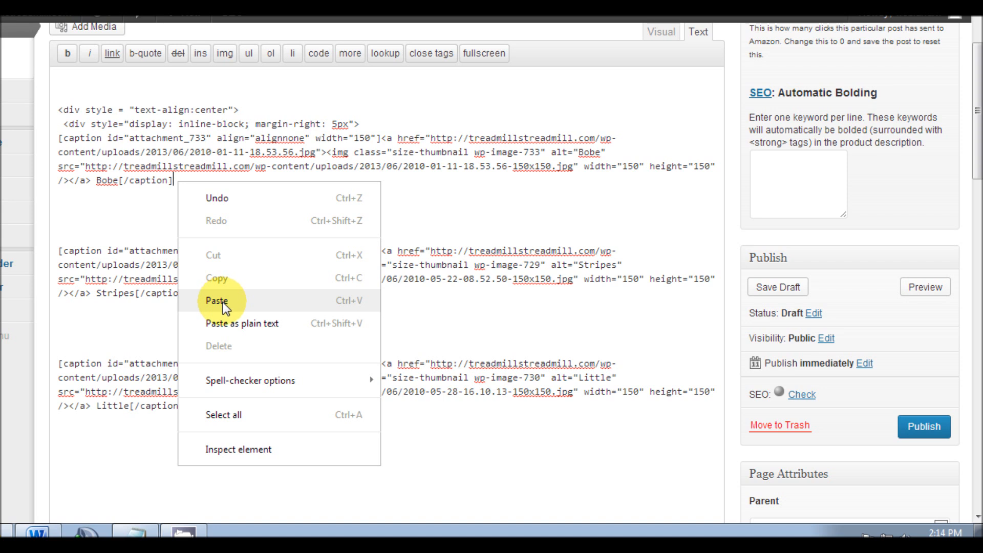
{"action": "left_click", "coordinate": [217, 301]}
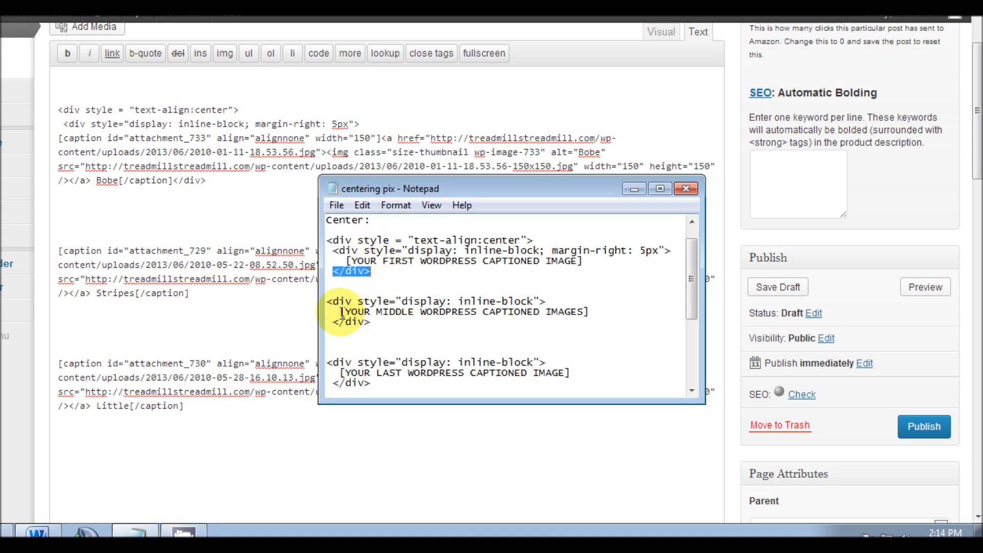
- Copy the inline-block div line and add it before a new '[caption...' placeholder
{"action": "left_click_drag", "start_coordinate": [344, 312], "coordinate": [589, 312]}
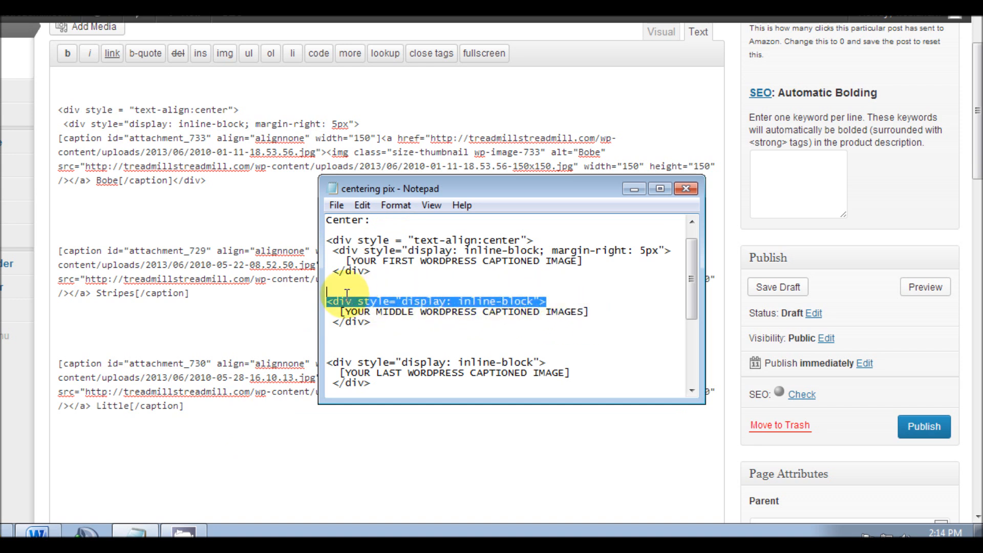
{"action": "right_click", "coordinate": [338, 301]}
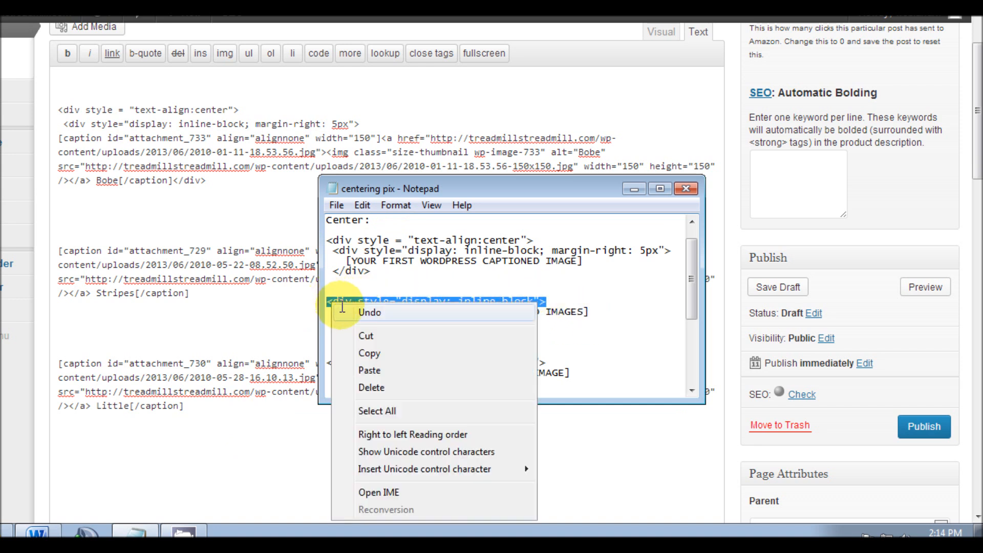
{"action": "left_click", "coordinate": [339, 300]}
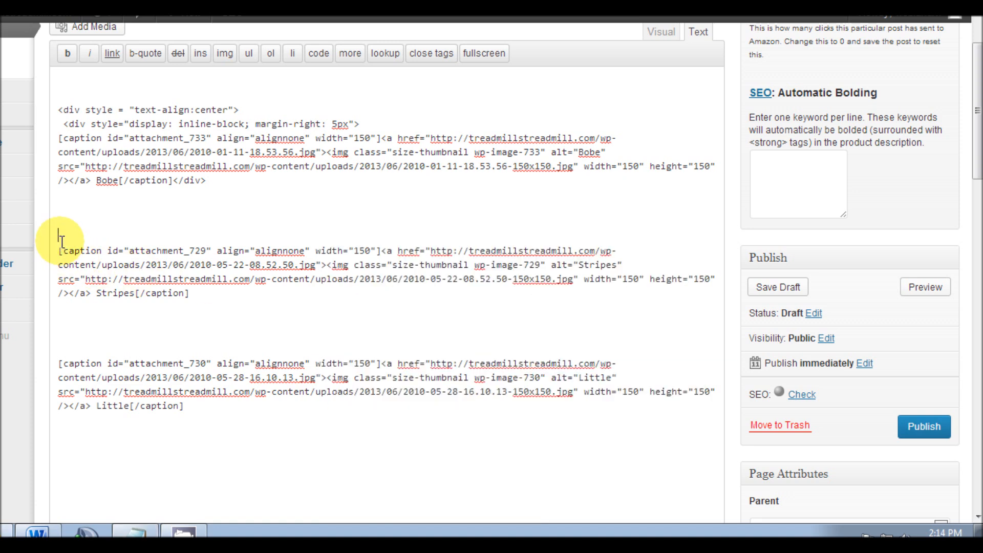
{"action": "type", "text": "<div style=\"display: inline-block\">"}
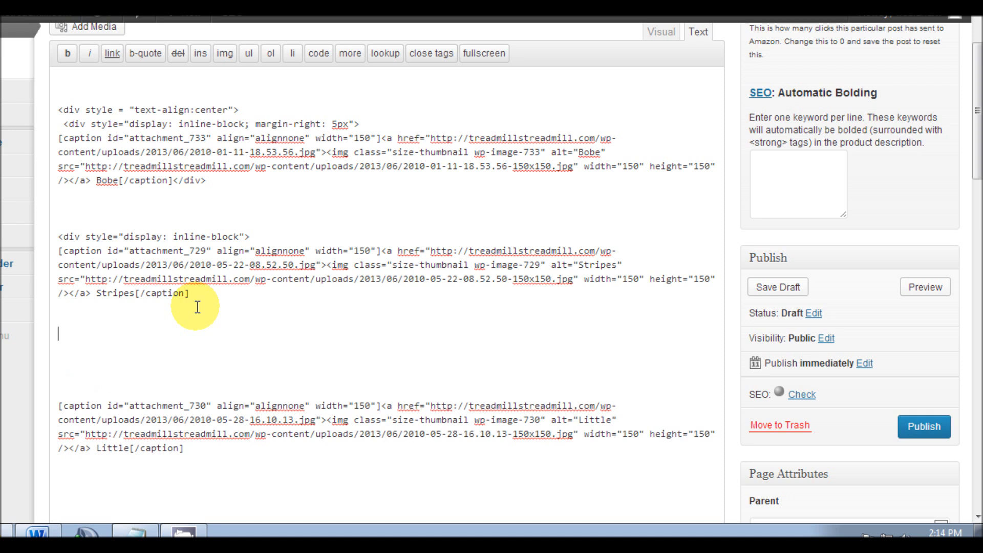
{"action": "type", "text": "["}
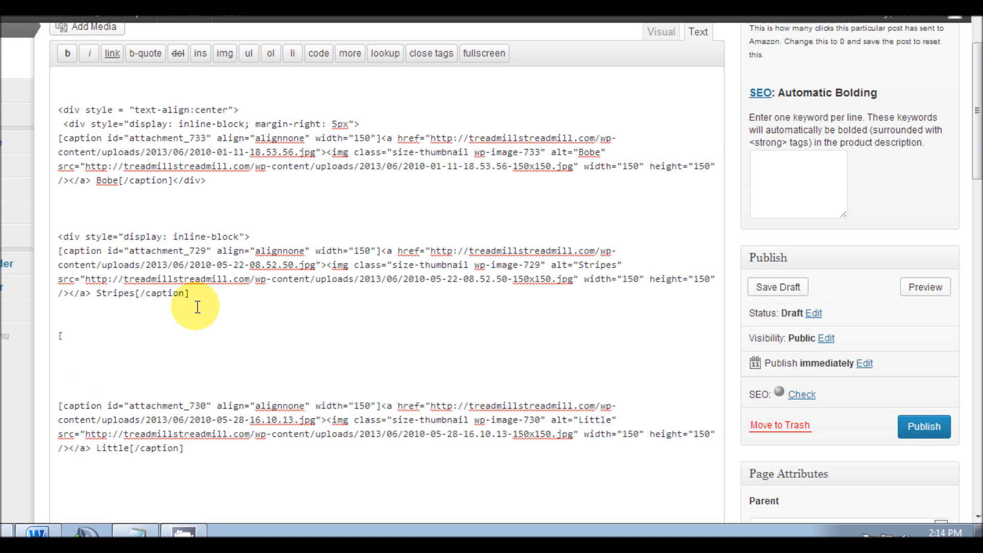
{"action": "type", "text": "caption."}
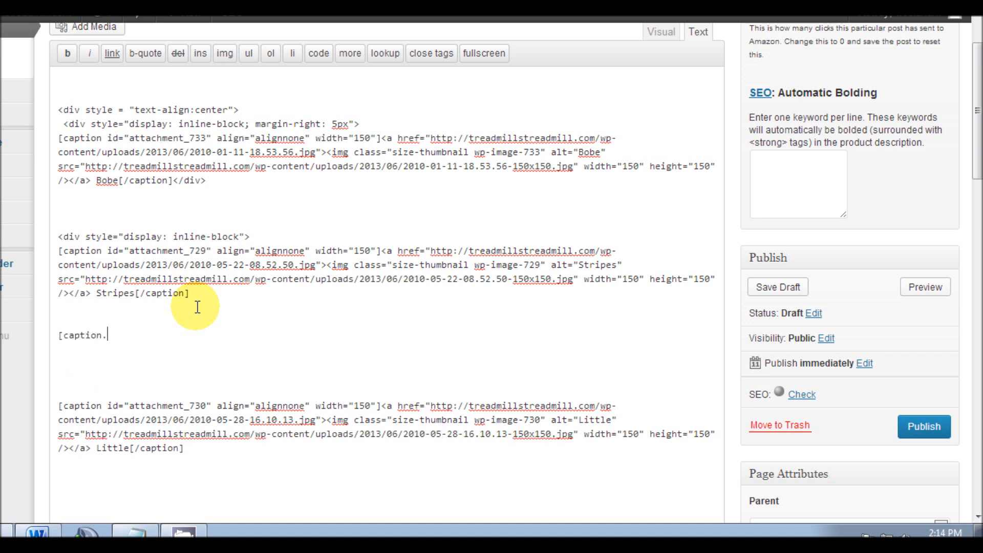
{"action": "type", "text": ".."}
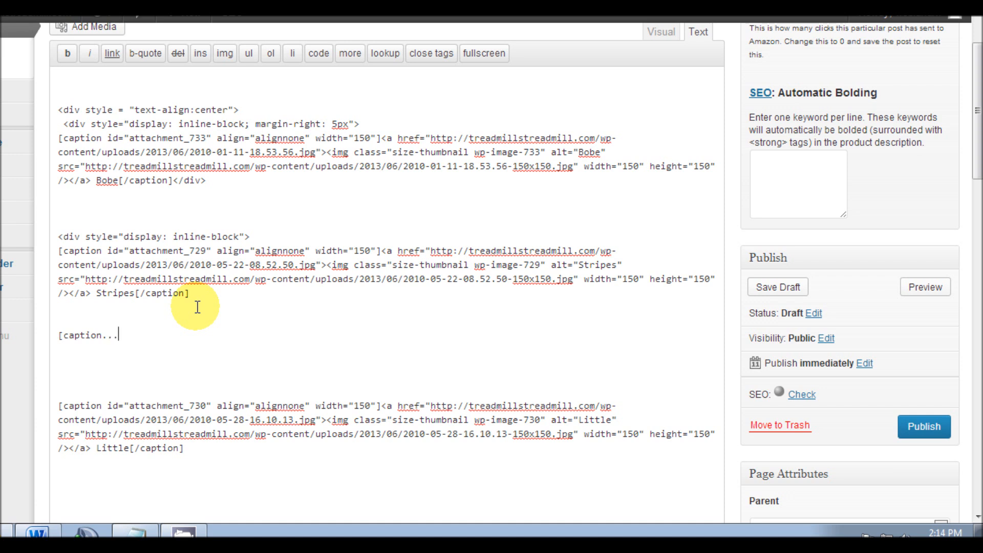
- Start a second '[caption' placeholder line and paste an inline-block div opening before it
{"action": "key", "text": "enter"}
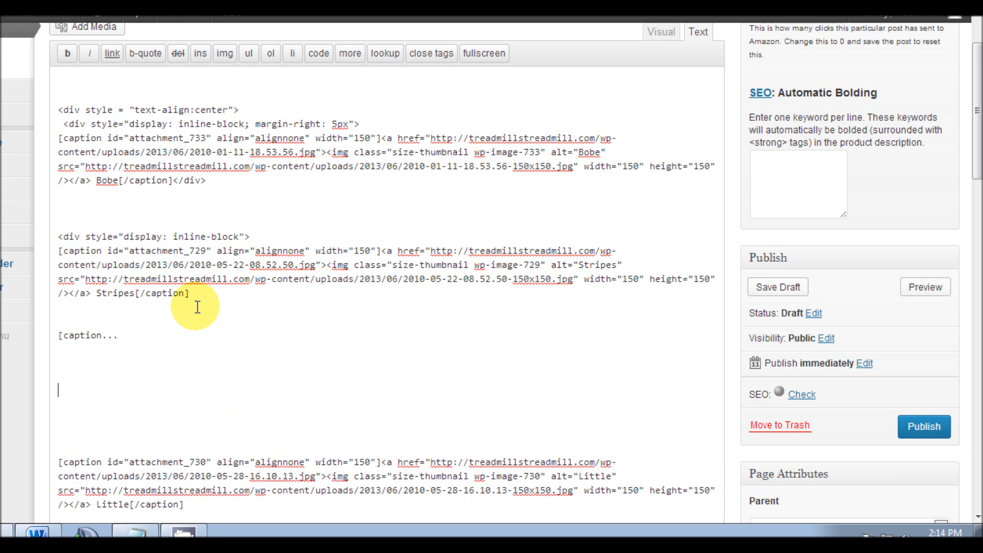
{"action": "type", "text": "[caption..."}
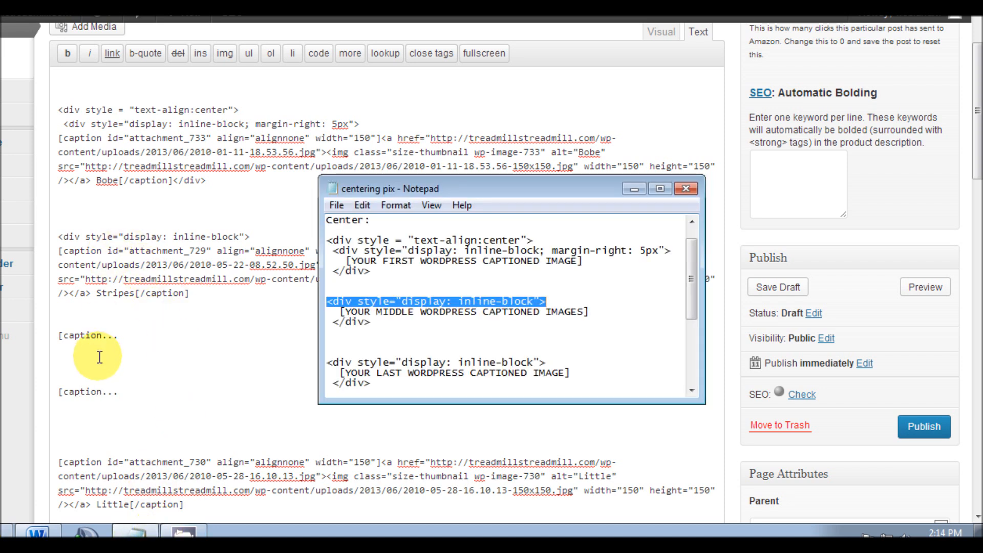
{"action": "mouse_move", "coordinate": [374, 297]}
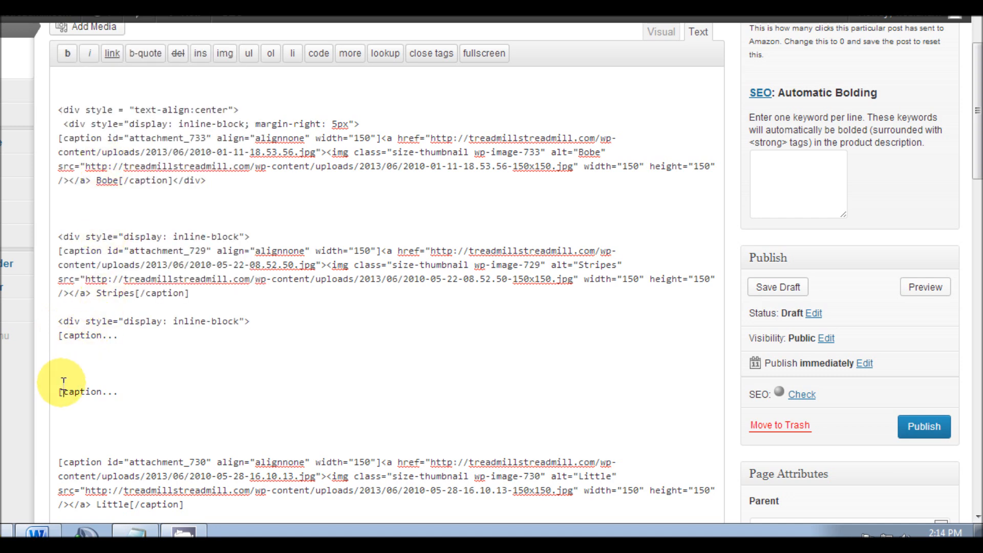
{"action": "right_click", "coordinate": [62, 383]}
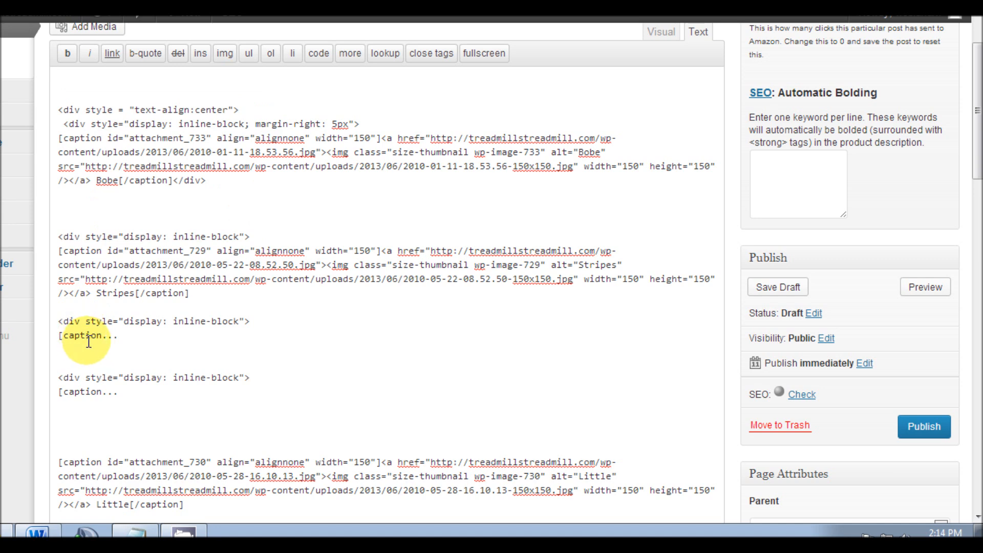
{"action": "left_click", "coordinate": [134, 536]}
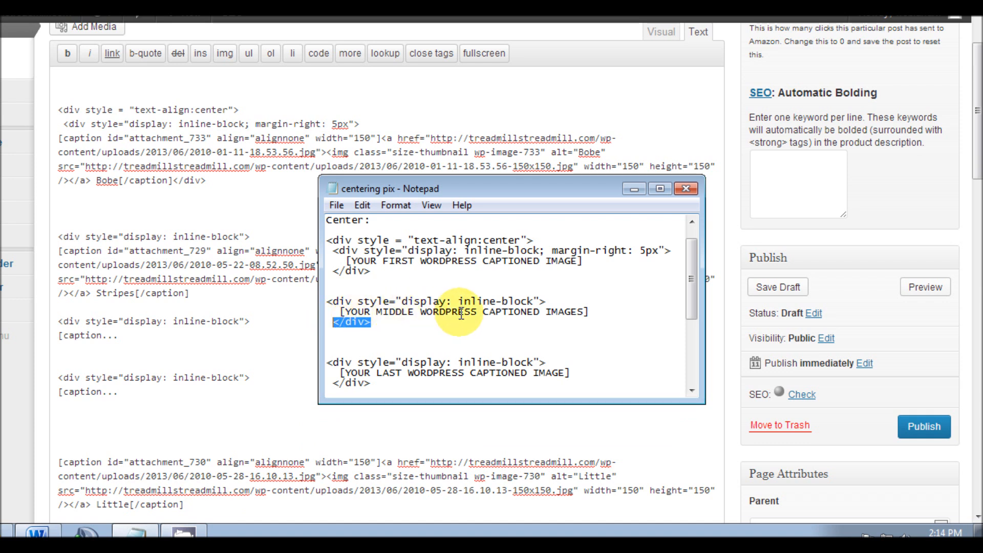
- Copy </div> from the Notepad template and paste it after the Stripes caption
{"action": "right_click", "coordinate": [360, 323]}
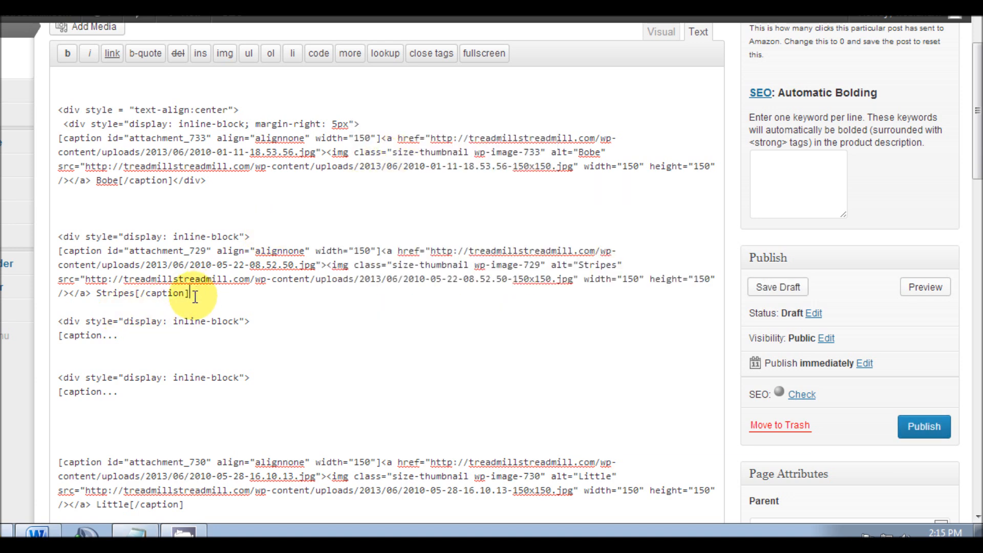
{"action": "right_click", "coordinate": [195, 295]}
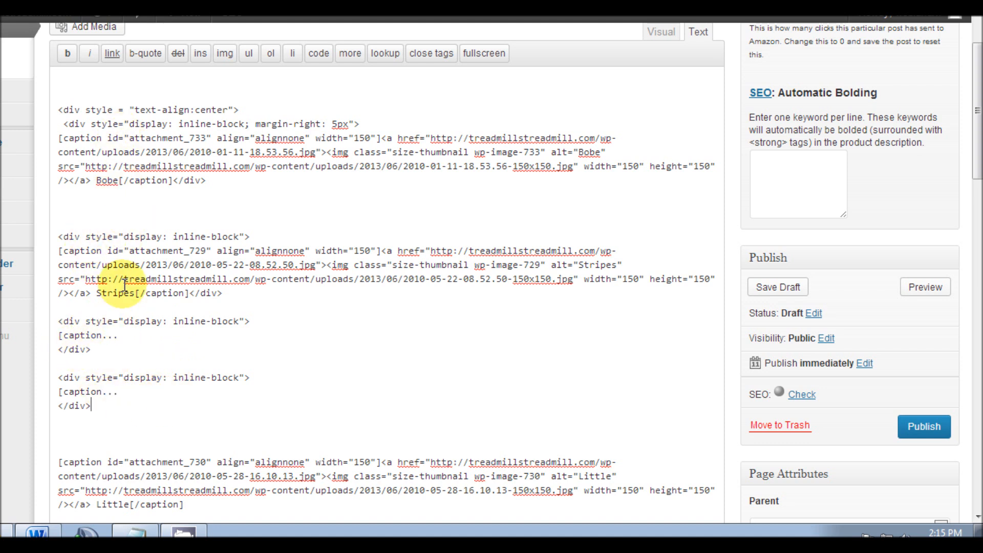
{"action": "mouse_move", "coordinate": [106, 364]}
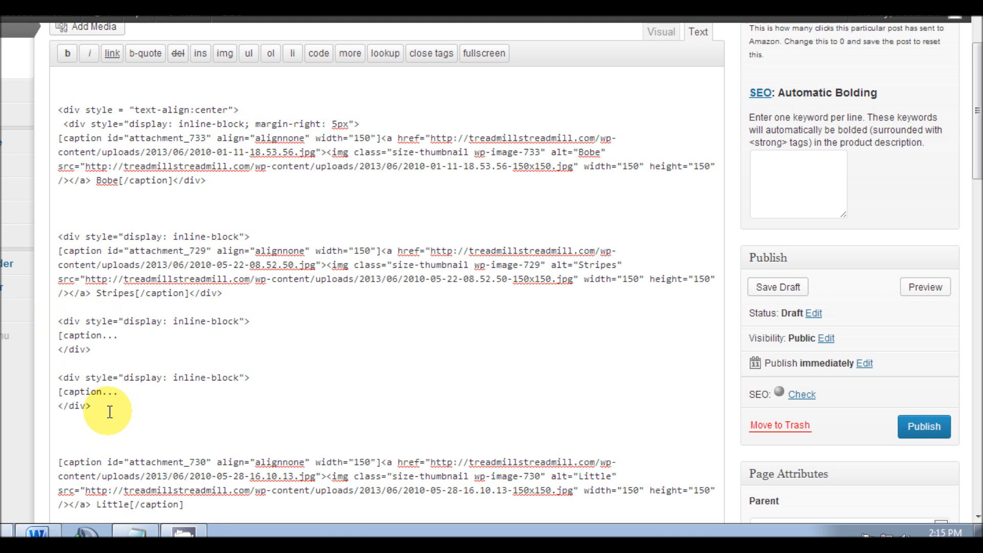
- Select and delete both placeholder div blocks sitting above the Little caption
{"action": "left_click_drag", "start_coordinate": [56, 321], "coordinate": [91, 405]}
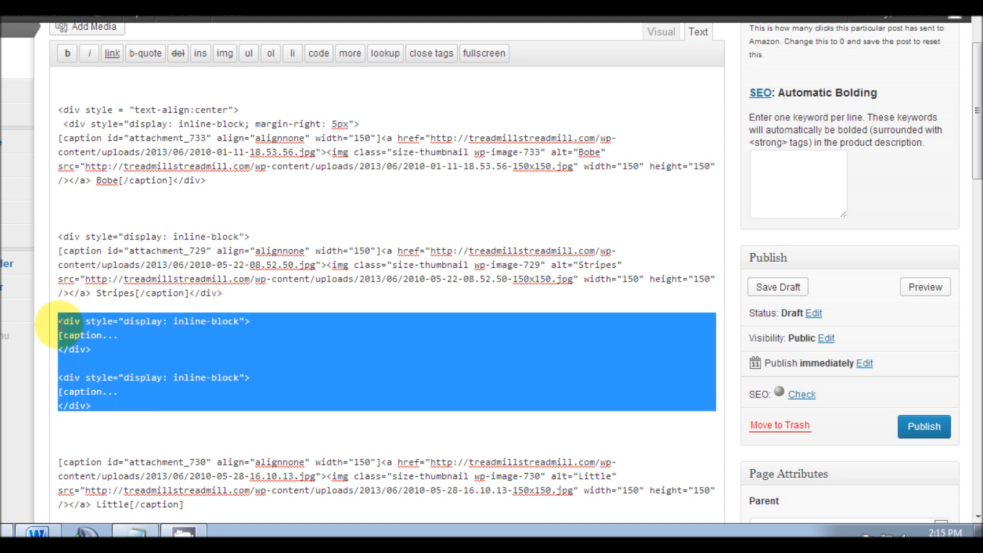
{"action": "key", "text": "Delete"}
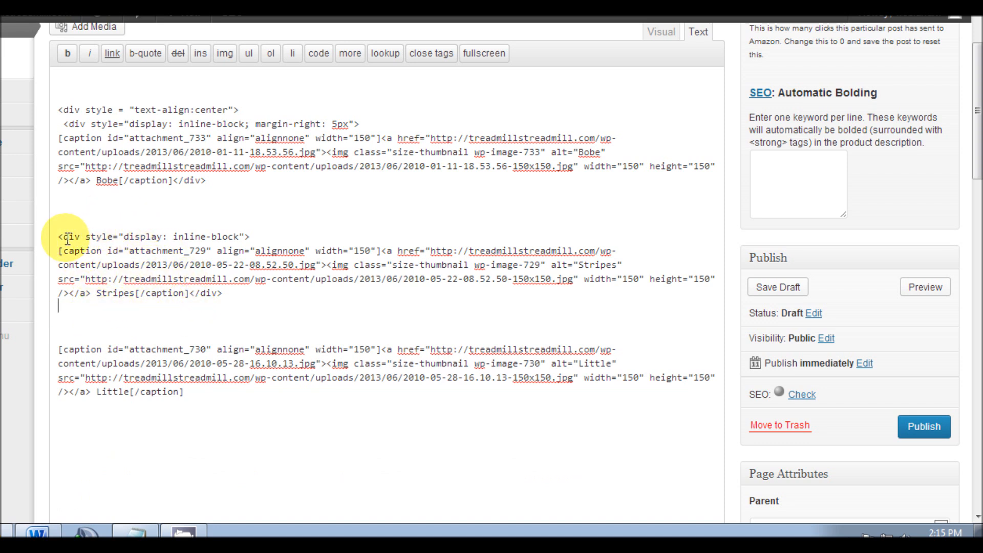
{"action": "left_click_drag", "start_coordinate": [60, 237], "coordinate": [244, 236]}
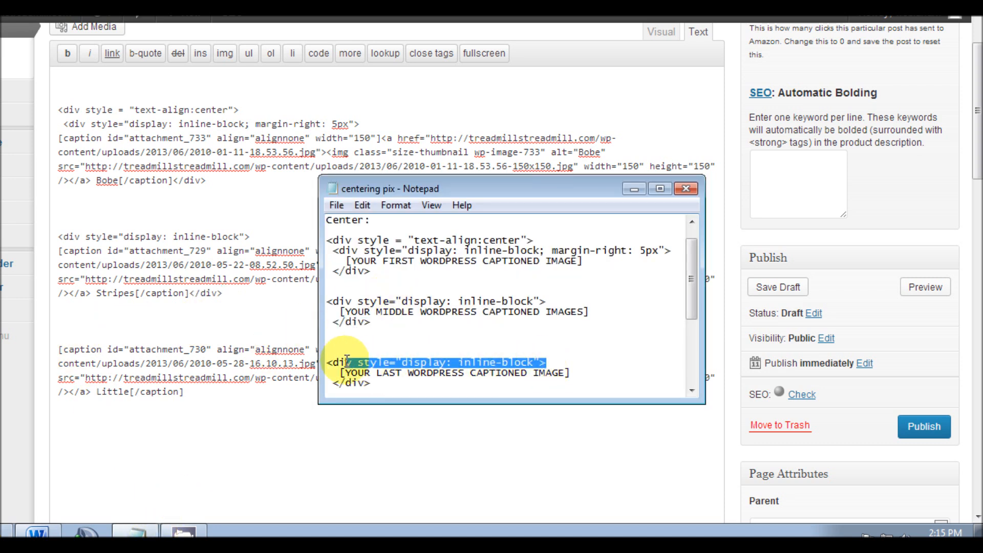
- Paste the inline-block div above the Little caption and both </div> tags after it
{"action": "right_click", "coordinate": [345, 362]}
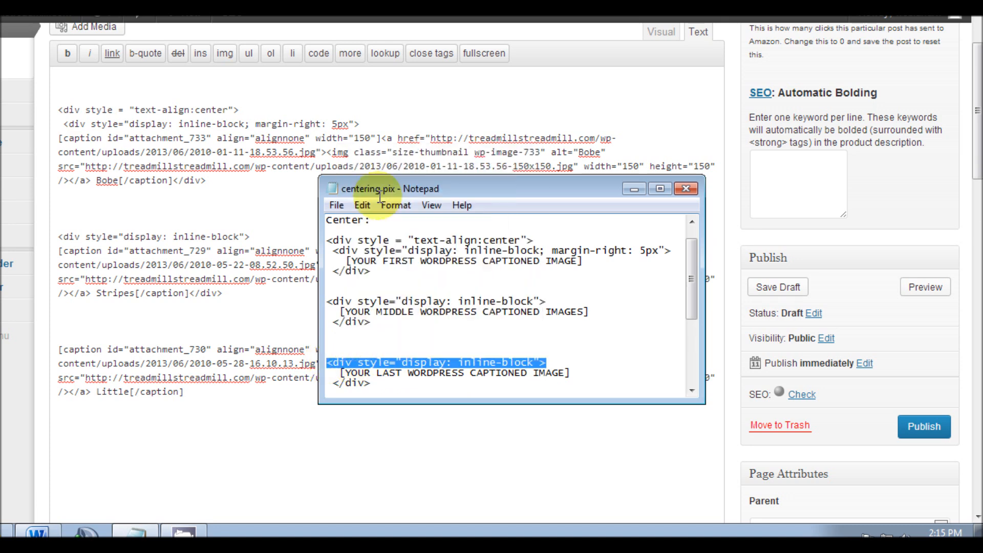
{"action": "right_click", "coordinate": [62, 329]}
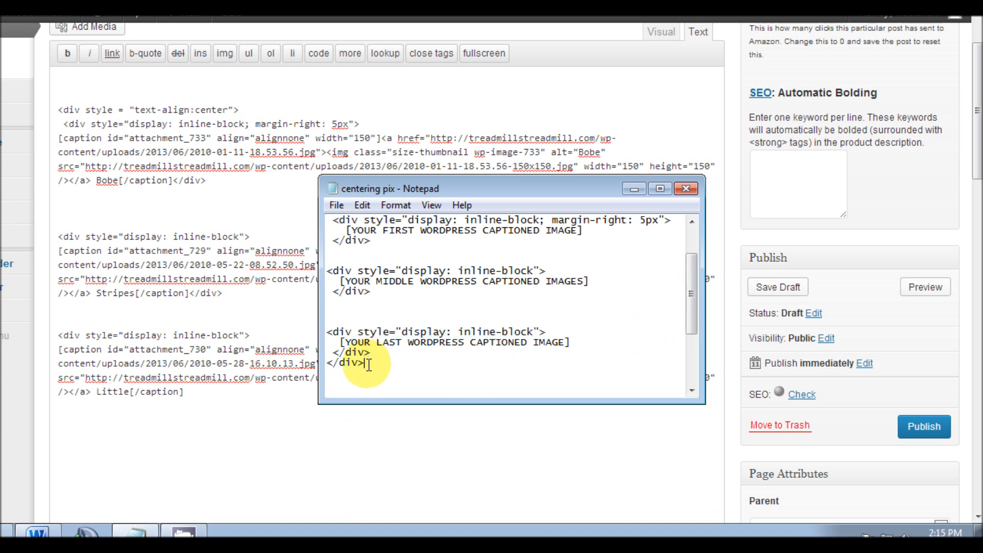
{"action": "right_click", "coordinate": [366, 363]}
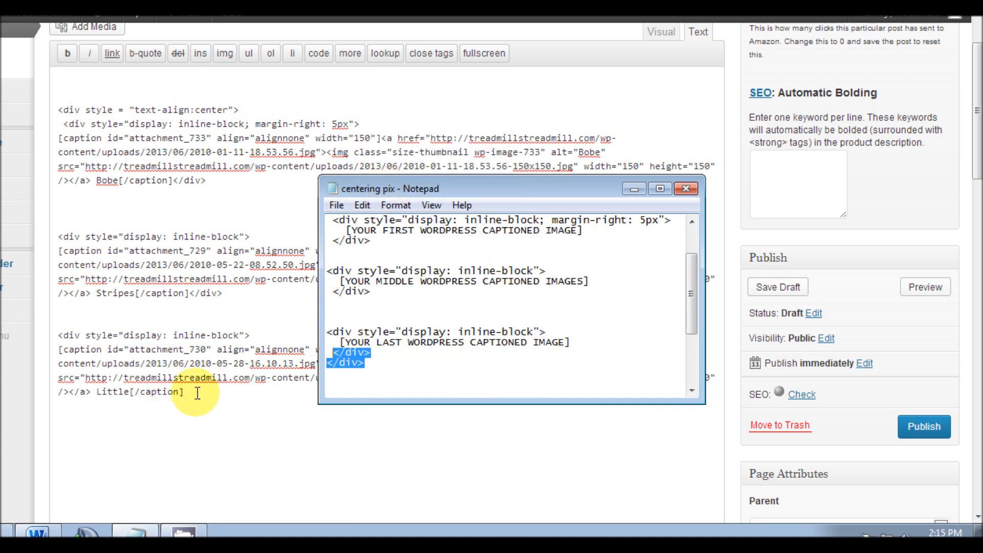
{"action": "right_click", "coordinate": [196, 393]}
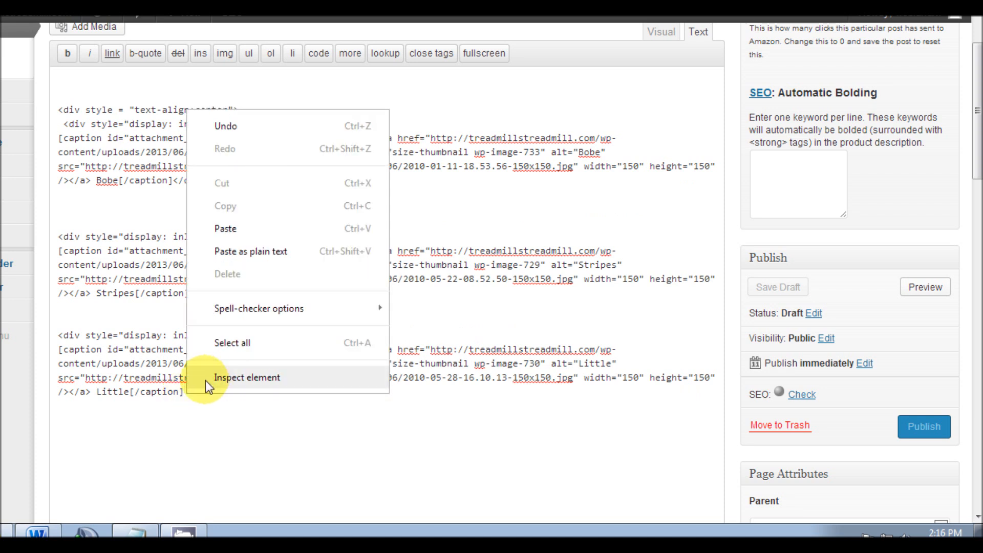
{"action": "mouse_move", "coordinate": [227, 229]}
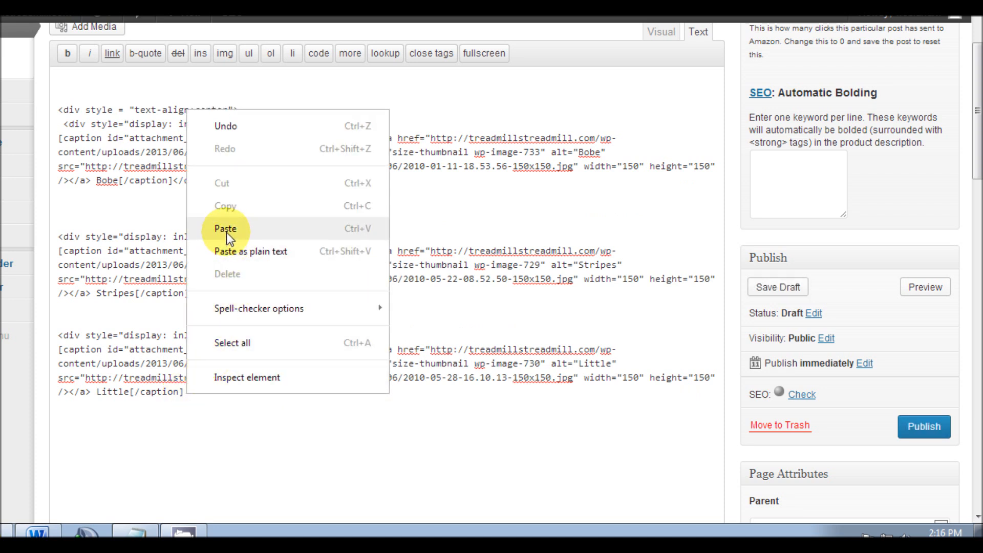
{"action": "left_click", "coordinate": [226, 229]}
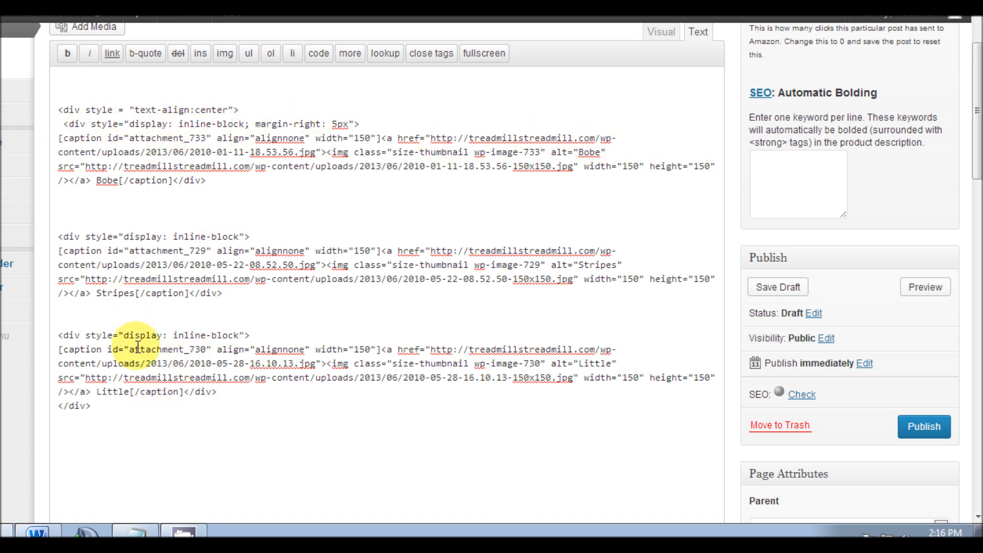
{"action": "mouse_move", "coordinate": [659, 32]}
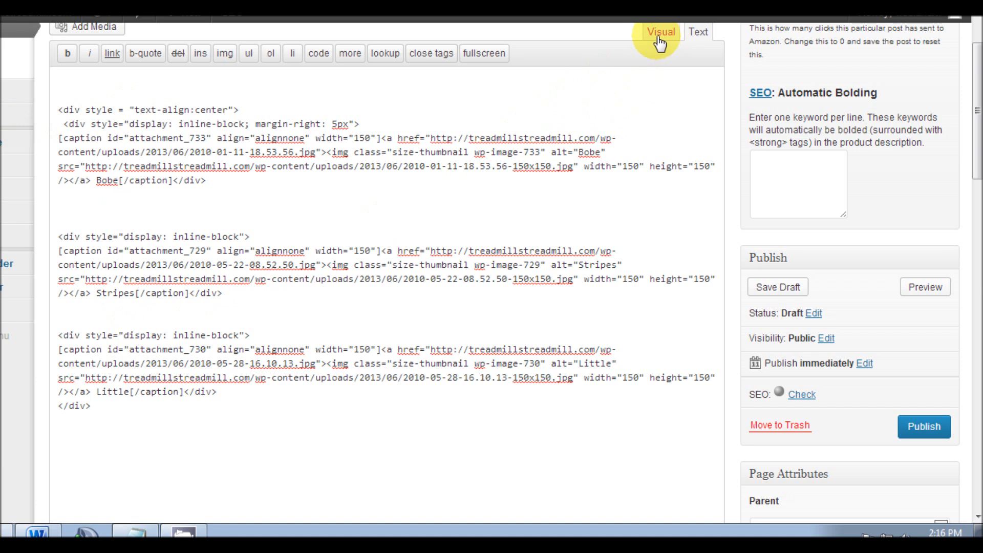
{"action": "left_click", "coordinate": [659, 32]}
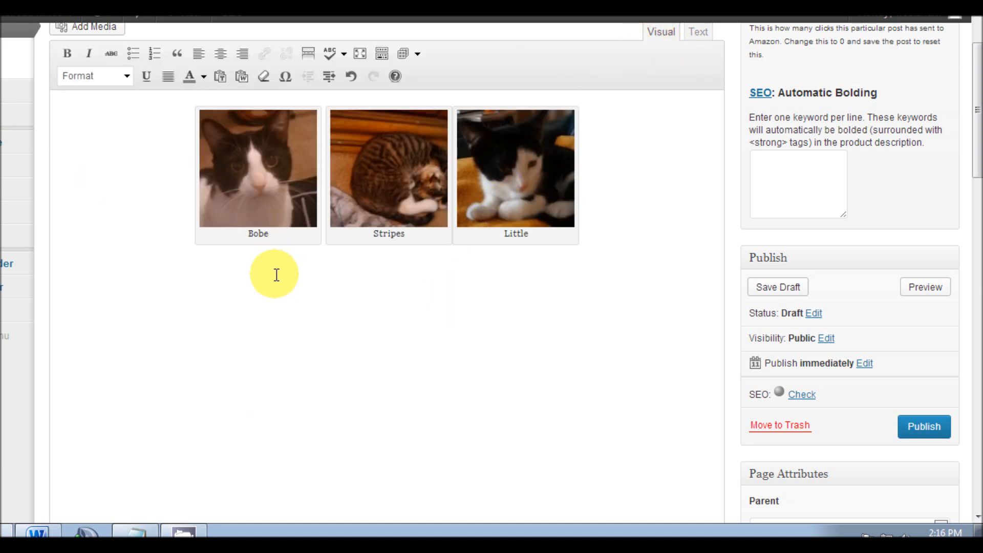
{"action": "mouse_move", "coordinate": [354, 274]}
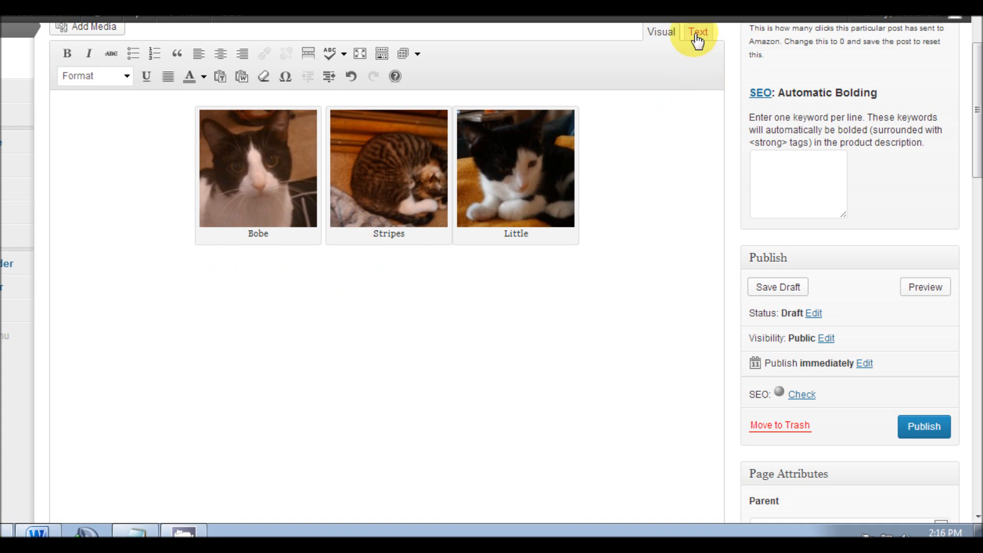
{"action": "left_click", "coordinate": [698, 31]}
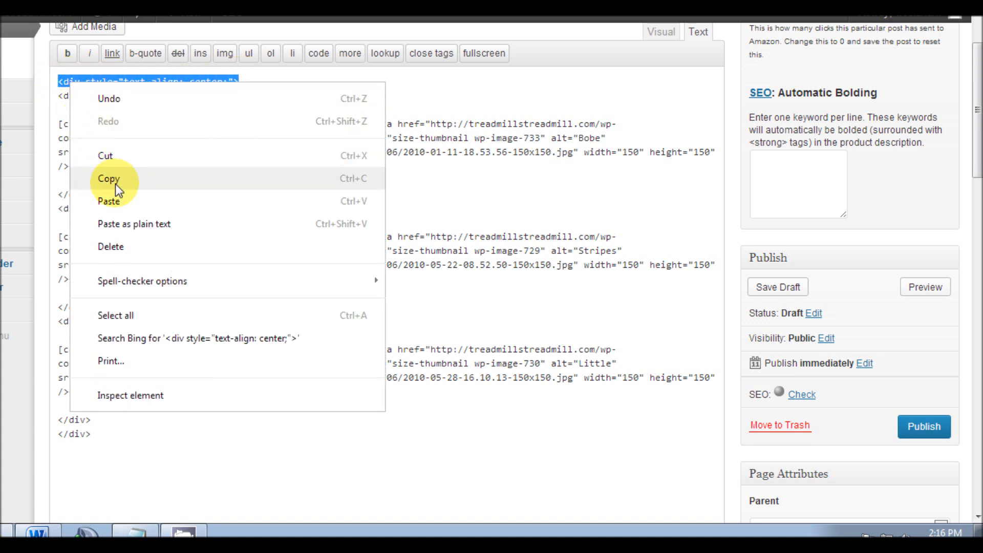
- Remove the text-align:center div line, preview the left-shifted photos, then paste it back and preview
{"action": "left_click", "coordinate": [108, 179]}
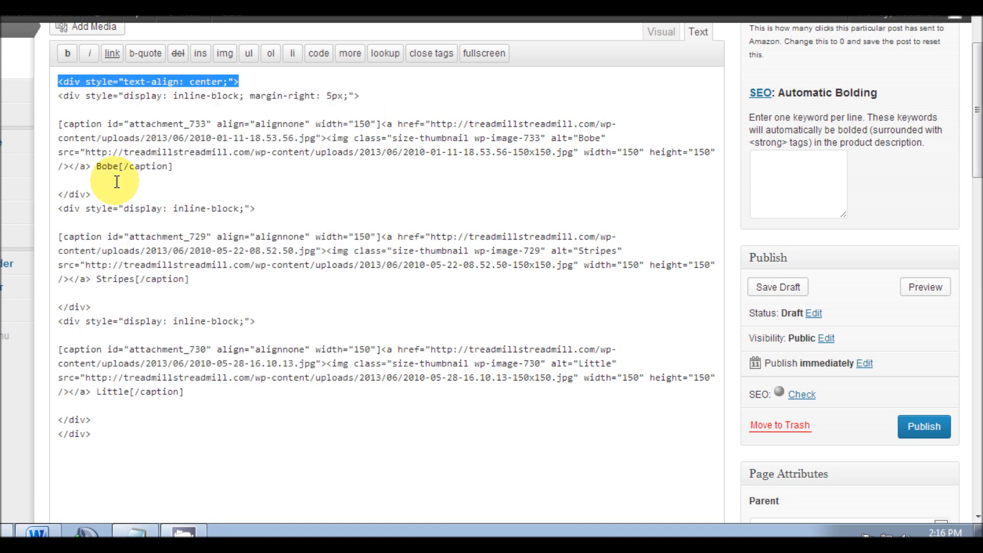
{"action": "mouse_move", "coordinate": [153, 171]}
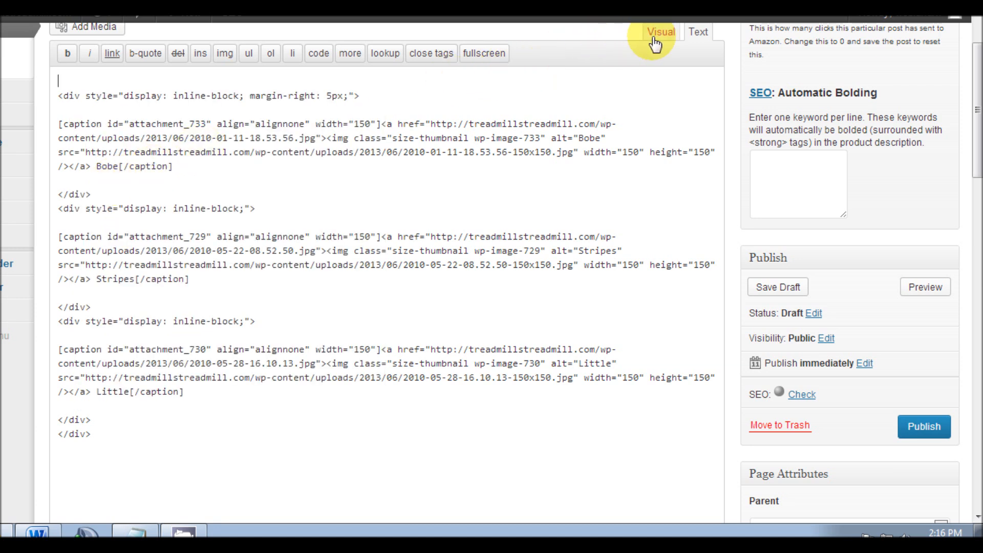
{"action": "left_click", "coordinate": [659, 31]}
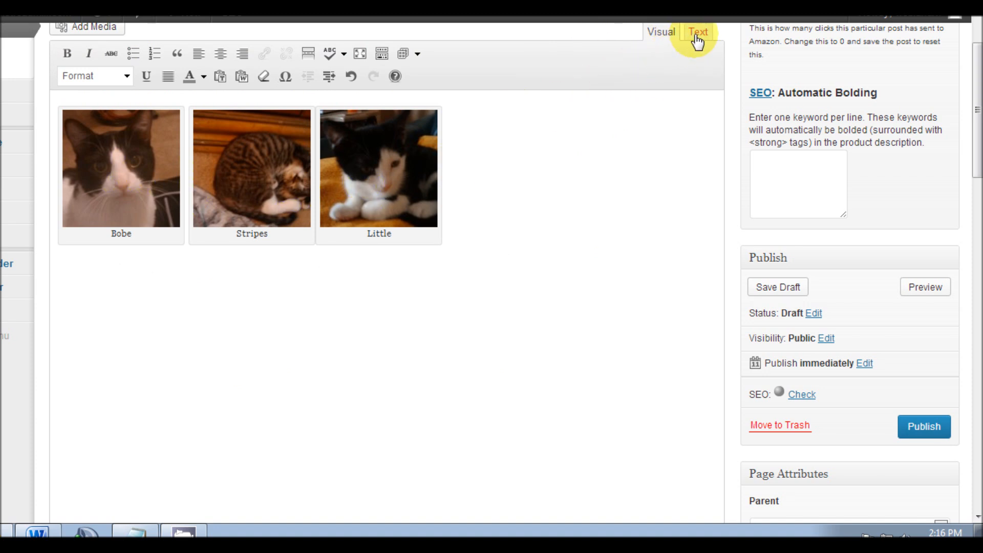
{"action": "left_click", "coordinate": [697, 31]}
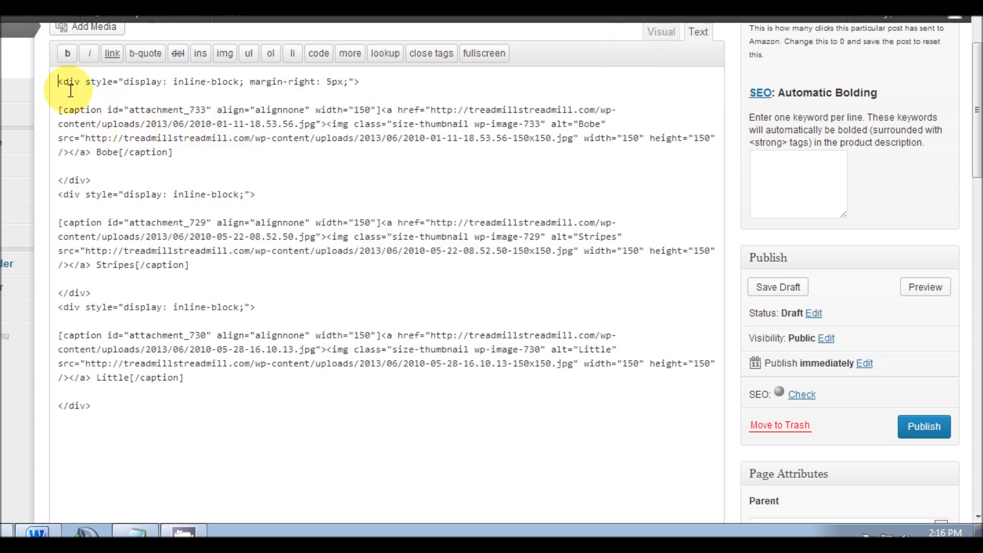
{"action": "right_click", "coordinate": [70, 89]}
{"action": "type", "text": "<div style=\"text-align: center;\">"}
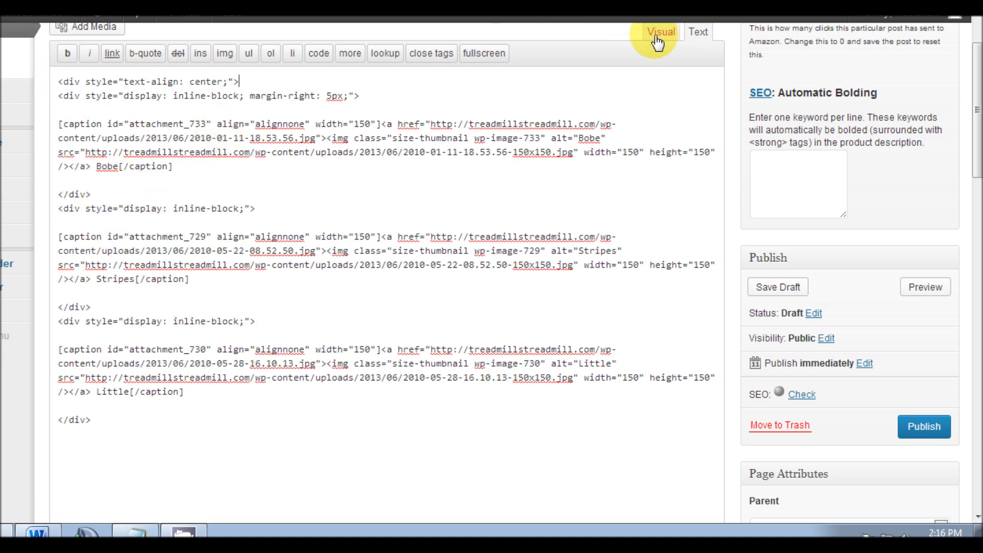
{"action": "left_click", "coordinate": [659, 31]}
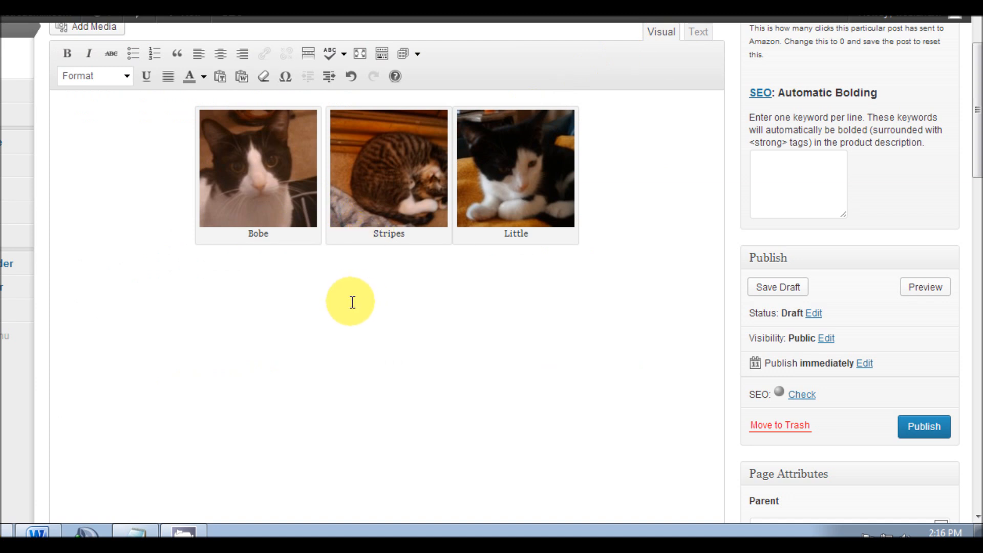
{"action": "mouse_move", "coordinate": [347, 304]}
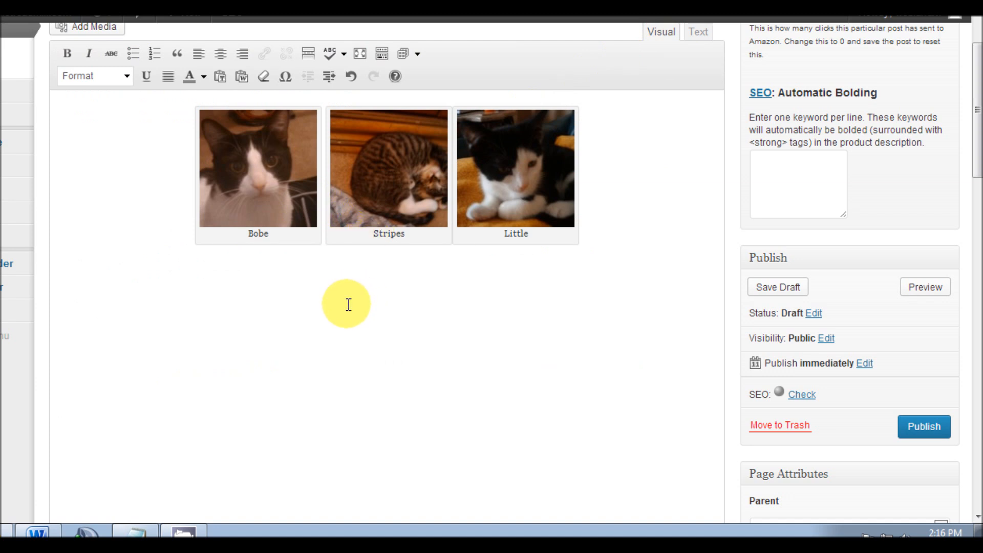
{"action": "mouse_move", "coordinate": [338, 313]}
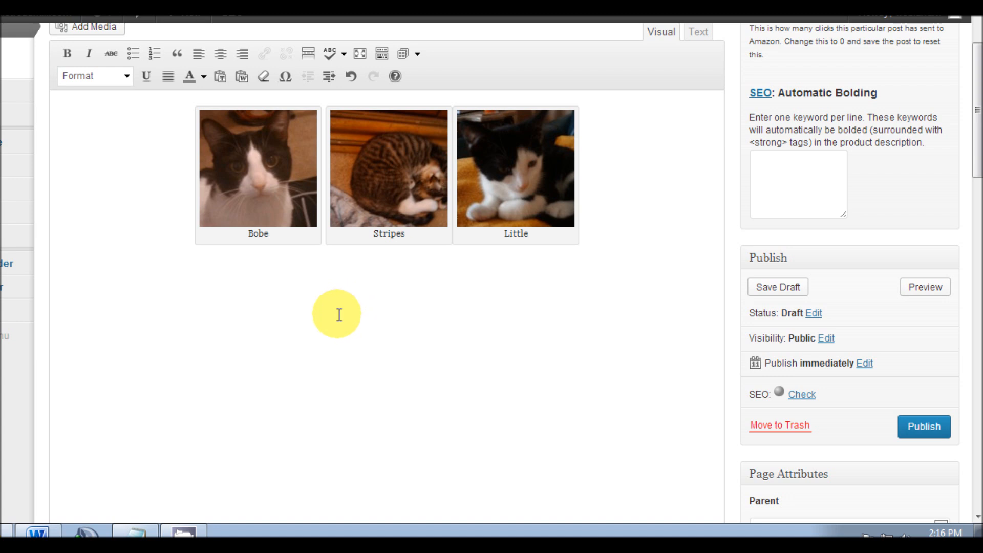
{"action": "mouse_move", "coordinate": [326, 301]}
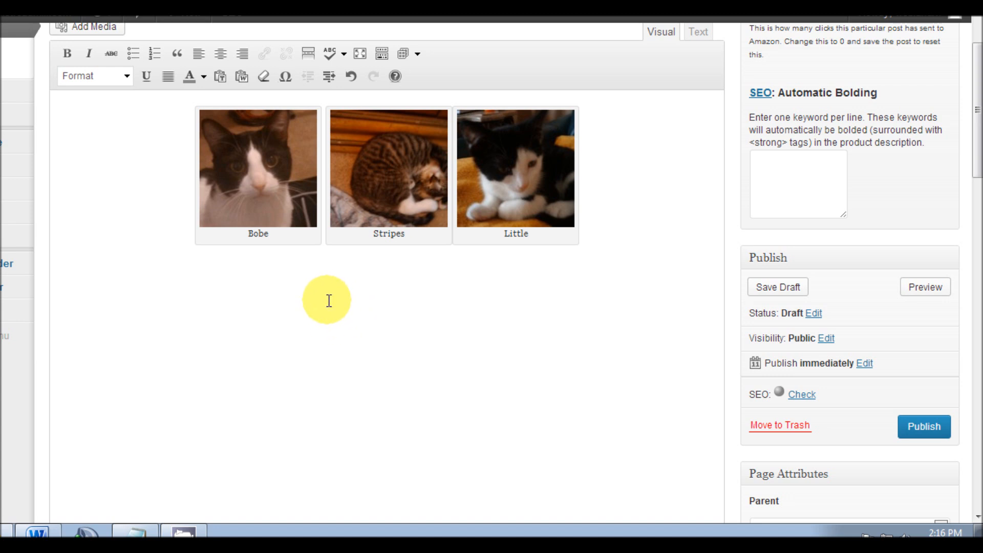
{"action": "mouse_move", "coordinate": [335, 299]}
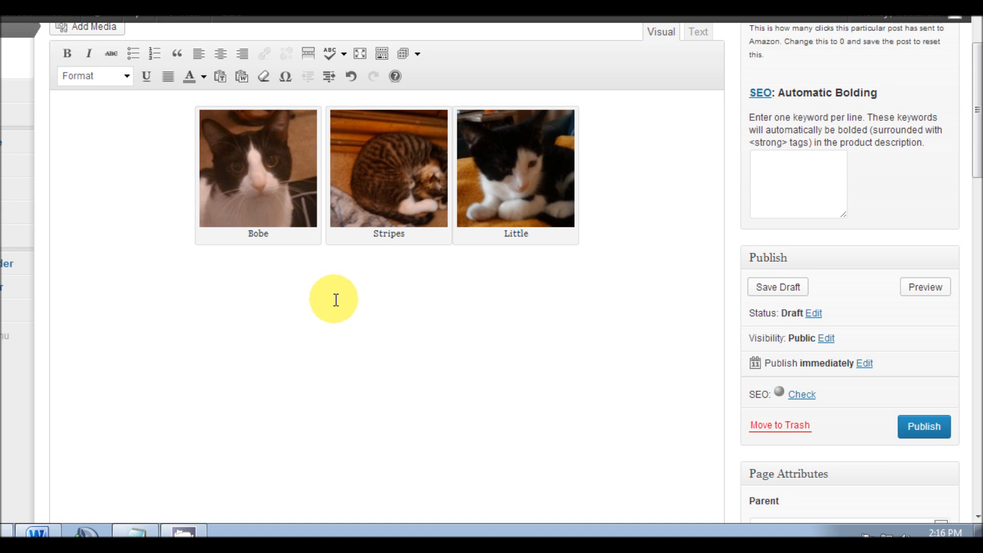